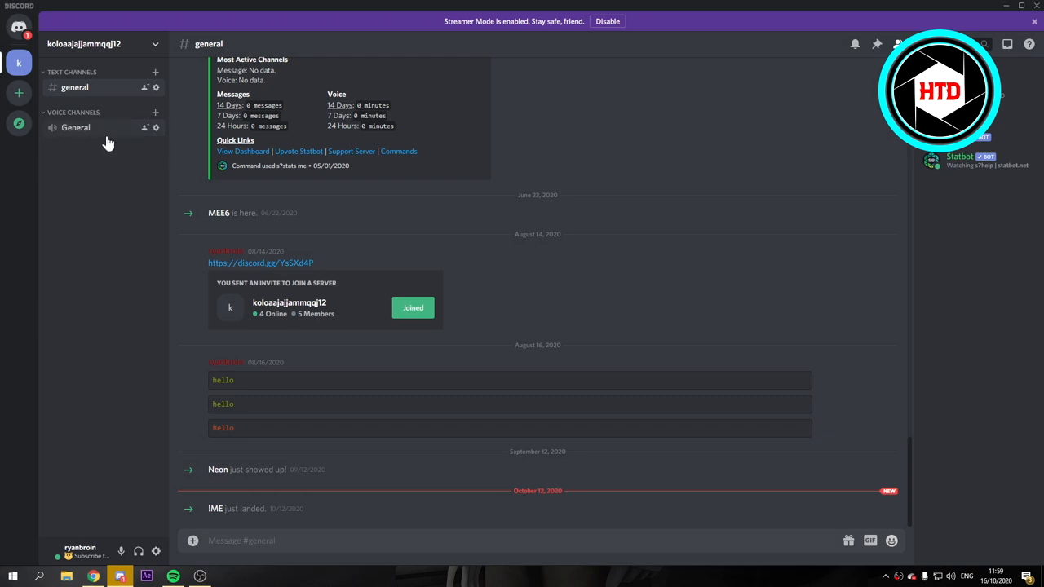
pyautogui.moveTo(75, 87)
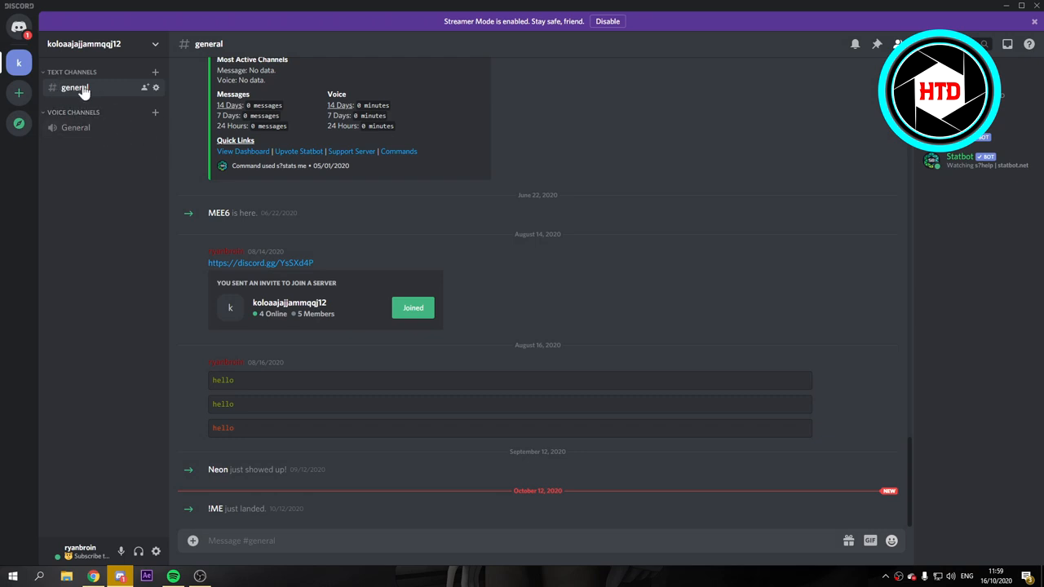
pyautogui.moveTo(110, 83)
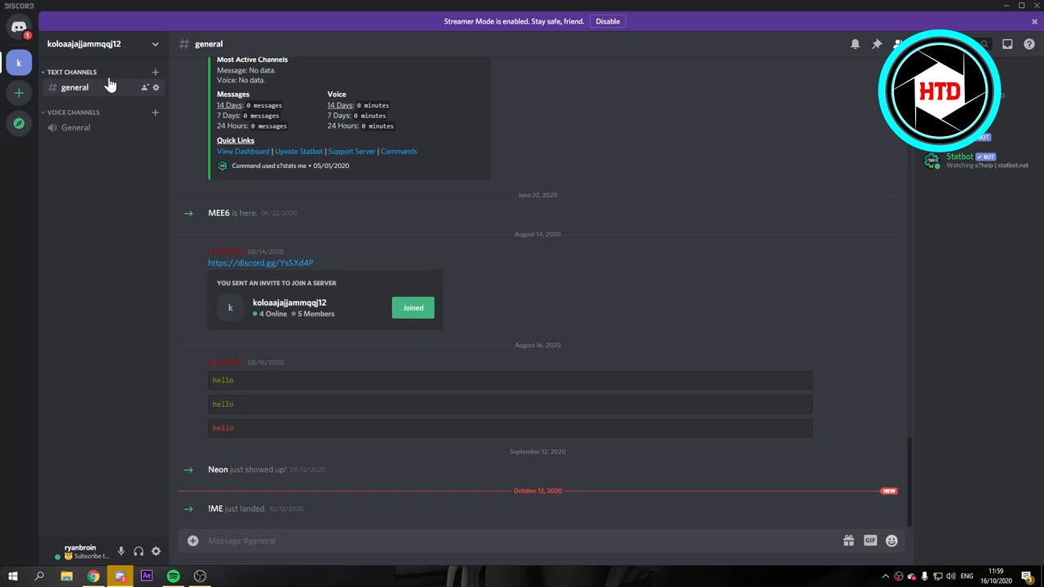
pyautogui.moveTo(602, 403)
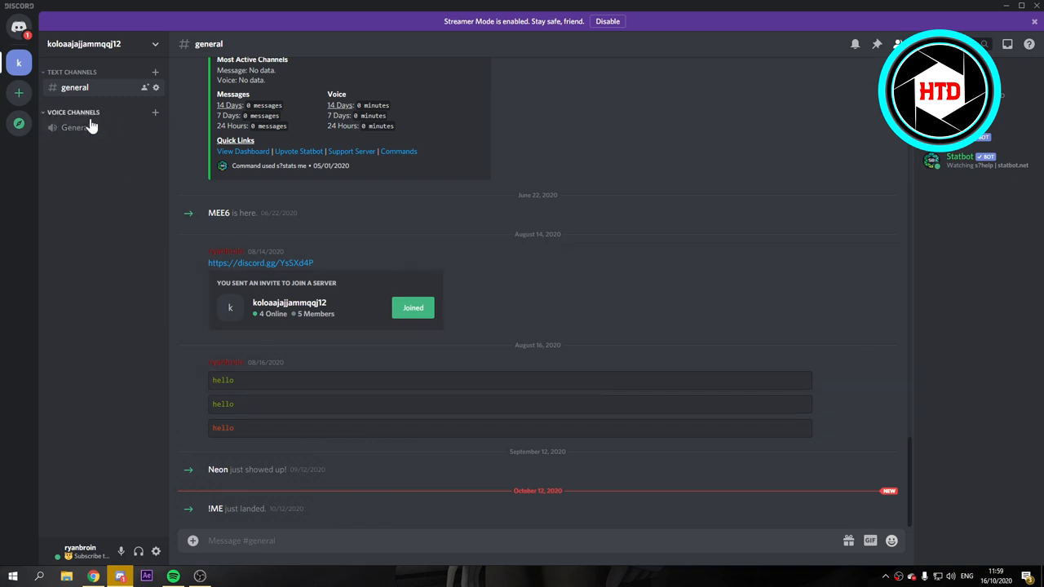
pyautogui.moveTo(75, 127)
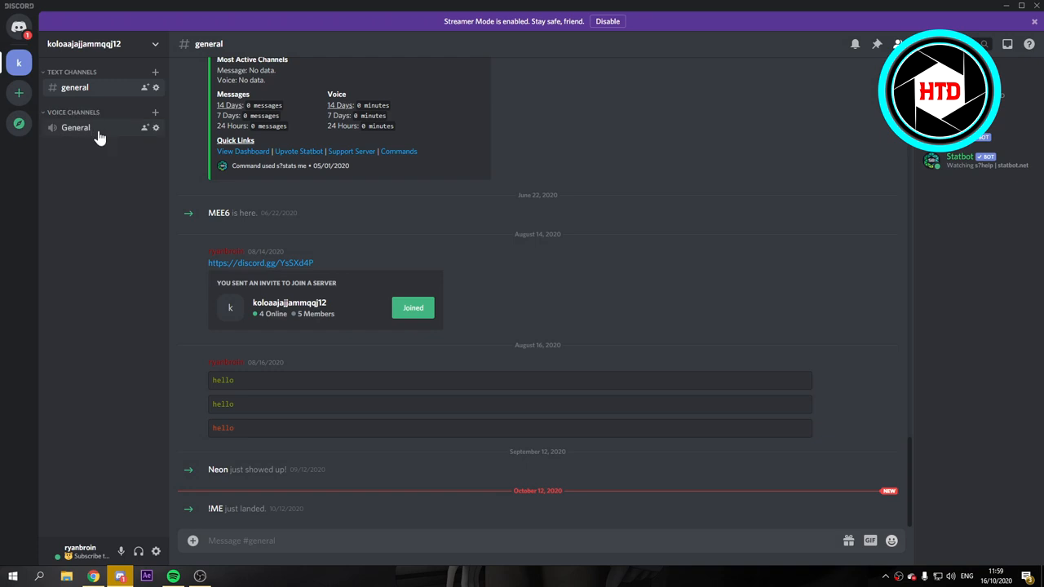
# - Join the General voice channel and bring up the Screen Share picker
pyautogui.click(75, 127)
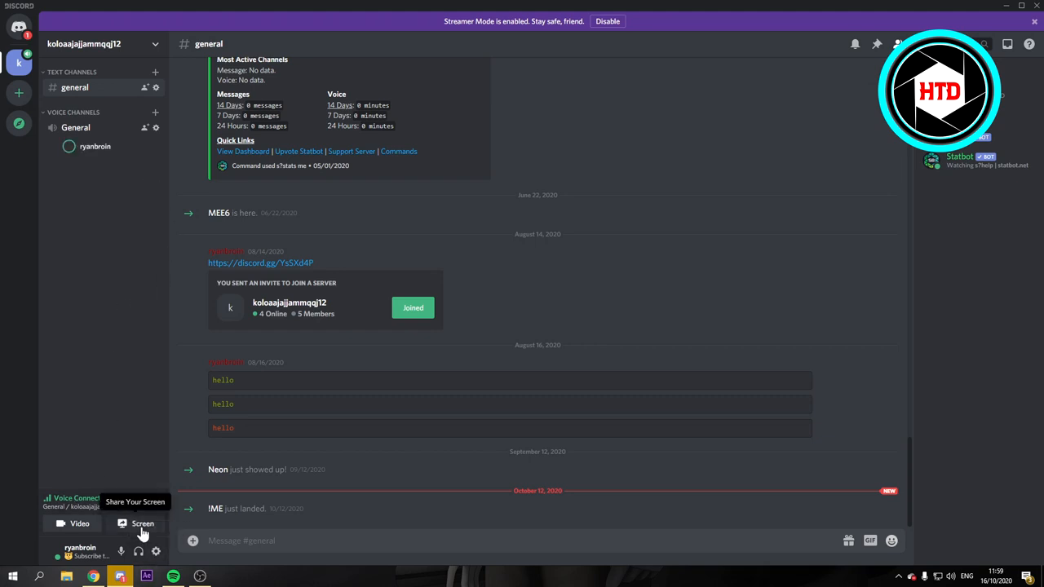
pyautogui.click(143, 523)
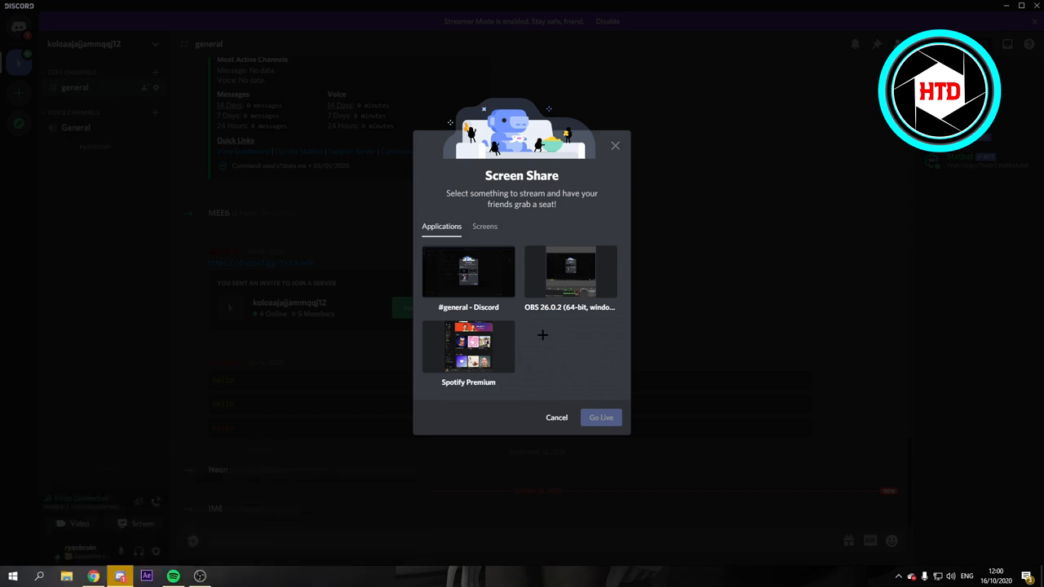
pyautogui.click(484, 226)
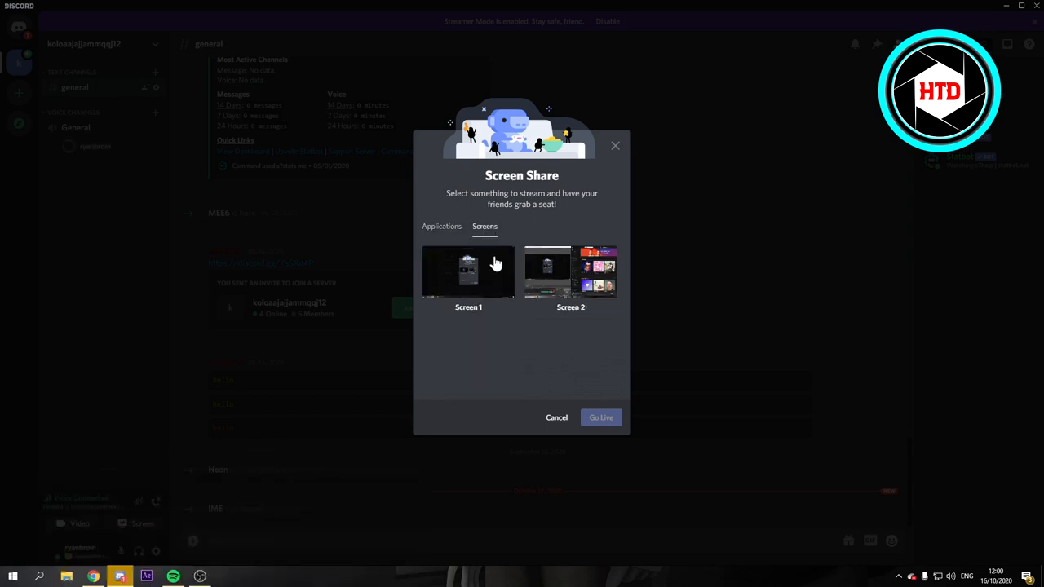
pyautogui.click(468, 272)
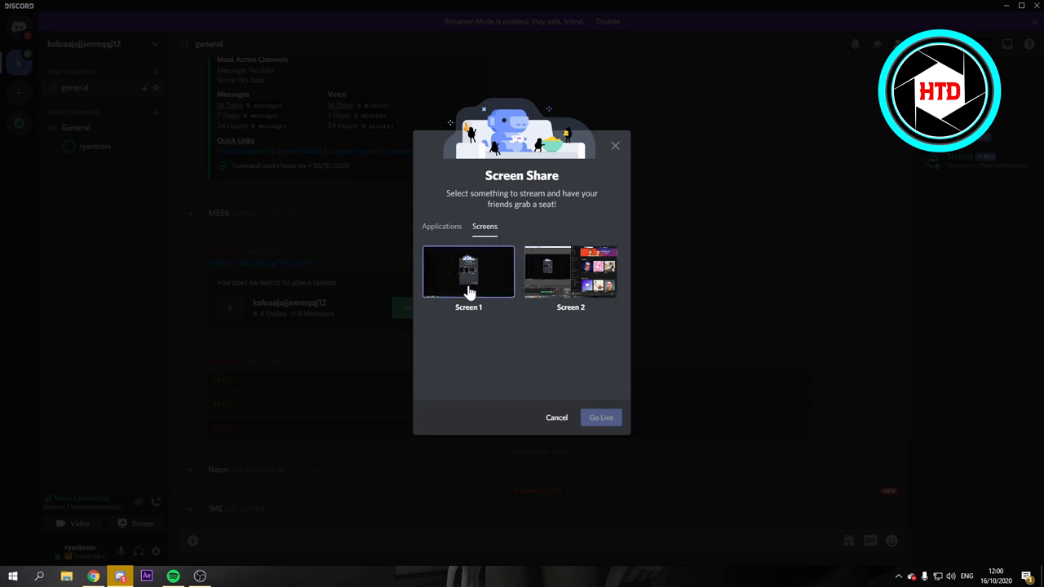
pyautogui.moveTo(469, 311)
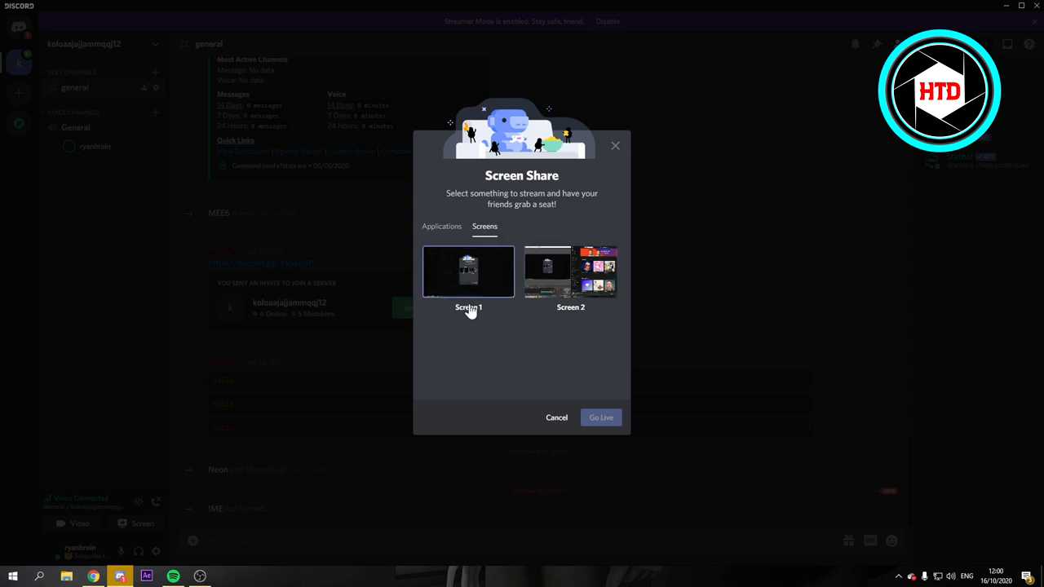
pyautogui.moveTo(473, 309)
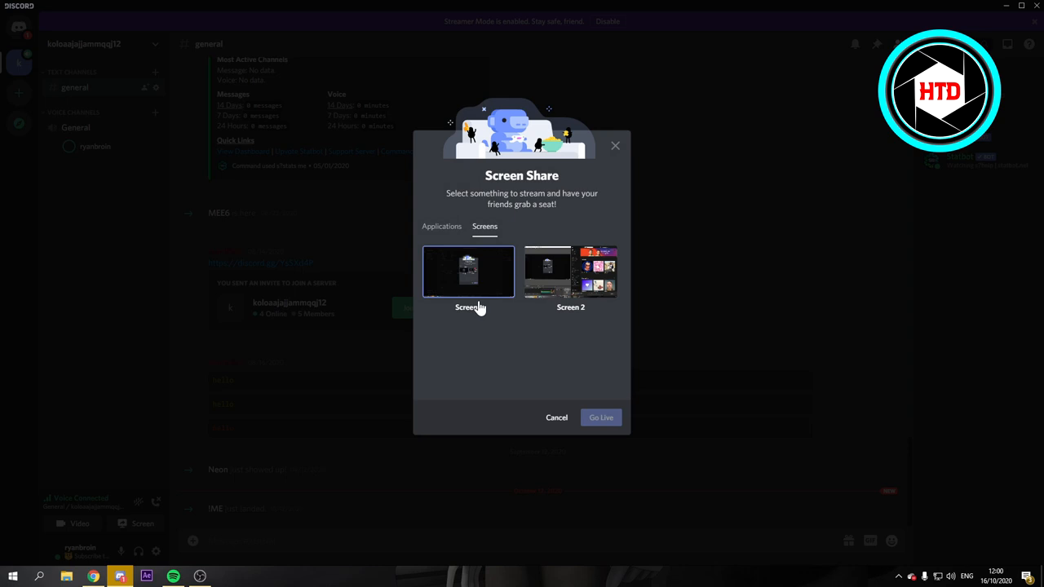
pyautogui.moveTo(571, 272)
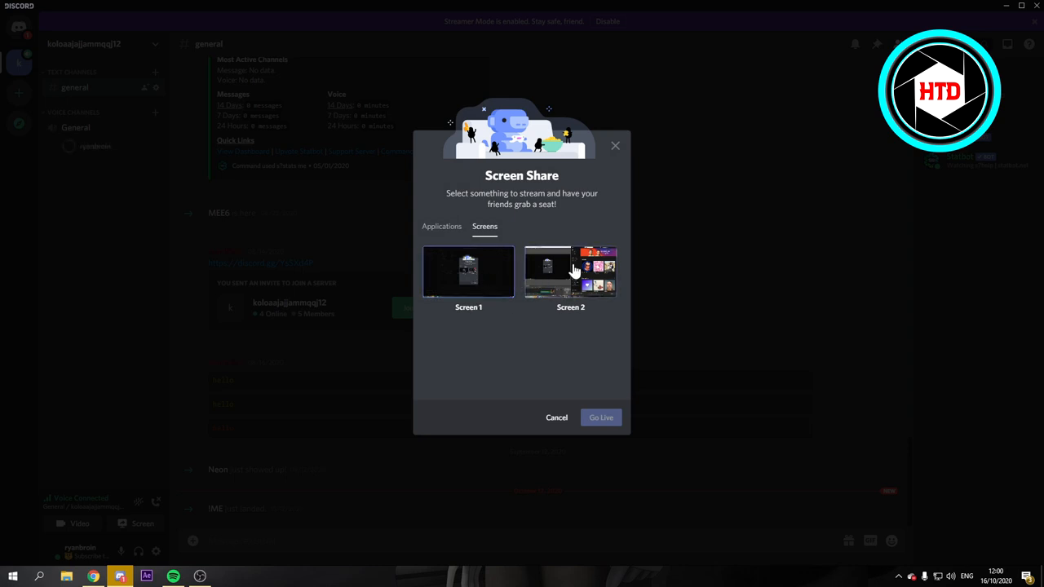
pyautogui.click(441, 226)
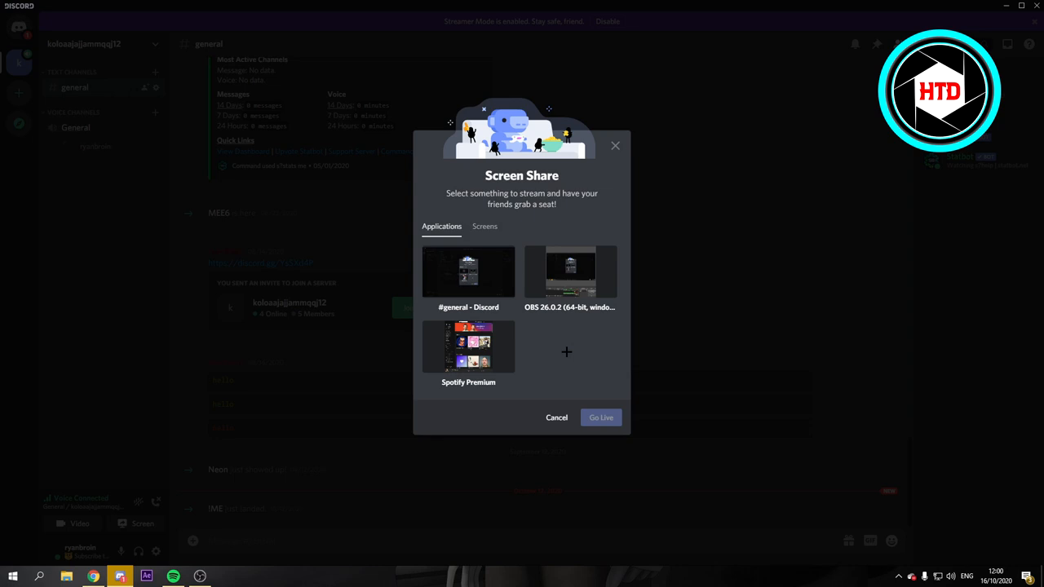
pyautogui.click(569, 272)
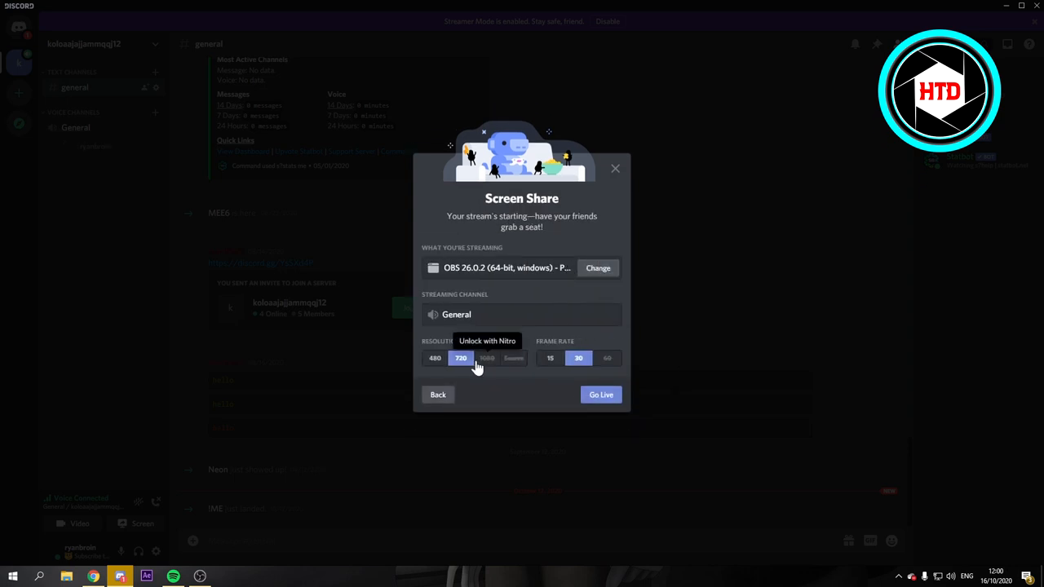
pyautogui.moveTo(493, 363)
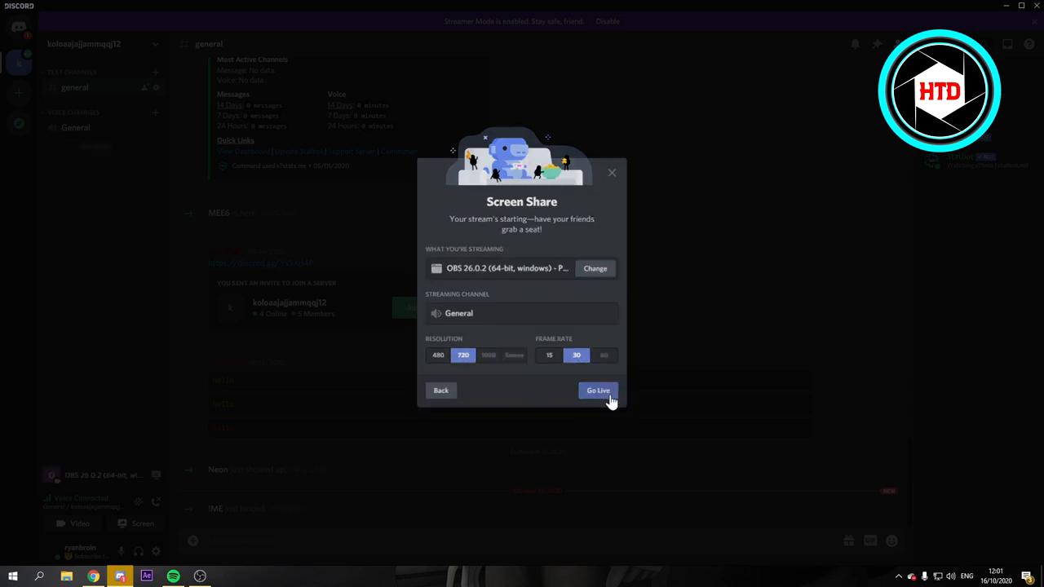
# - Go Live streaming OBS 26.0.2 to General at 720p and 30 fps
pyautogui.click(597, 390)
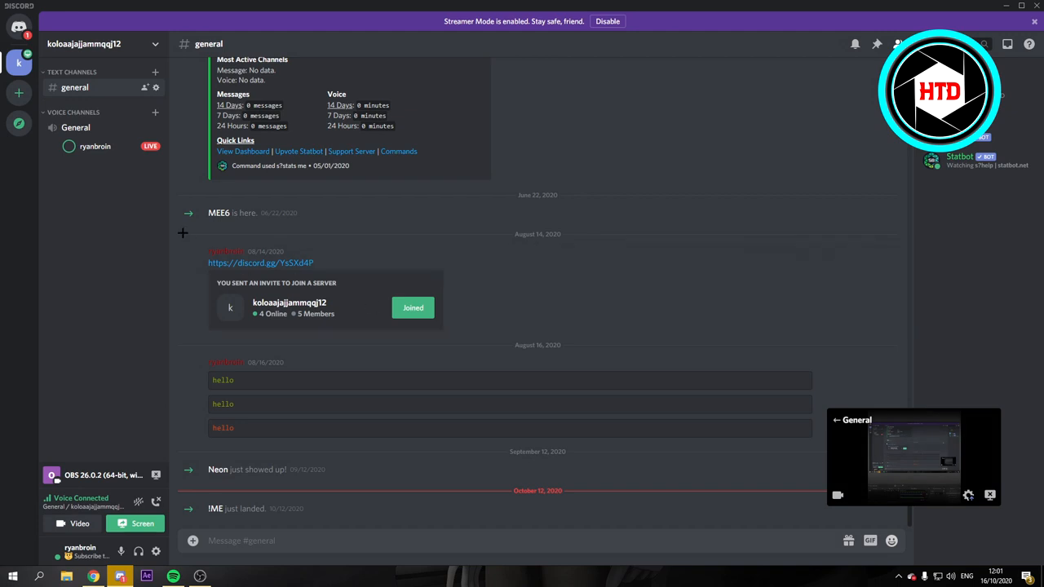